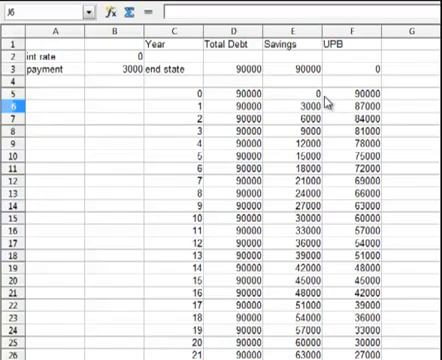
mouse_move(158, 144)
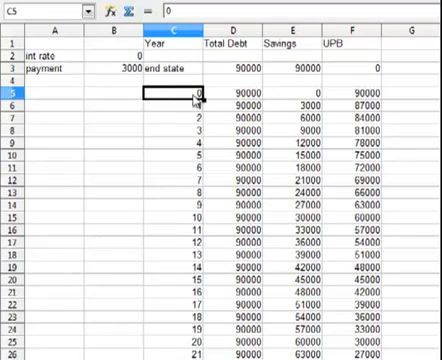
mouse_move(228, 96)
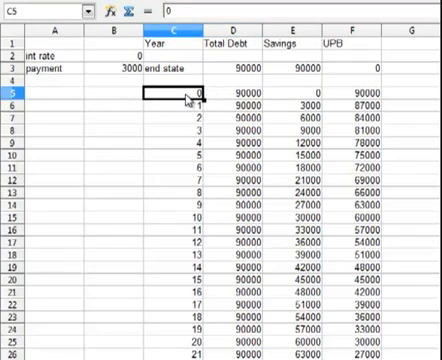
mouse_move(180, 112)
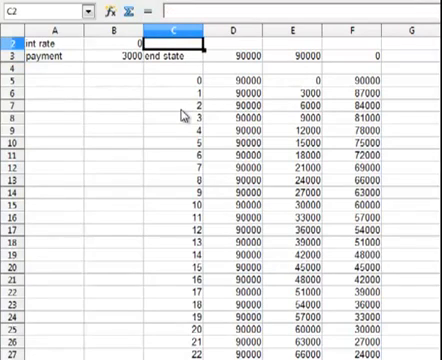
Try a monthly-style rate of .05/12 in the interest cell and check the starting debt values.
left_click(120, 44)
type("=")
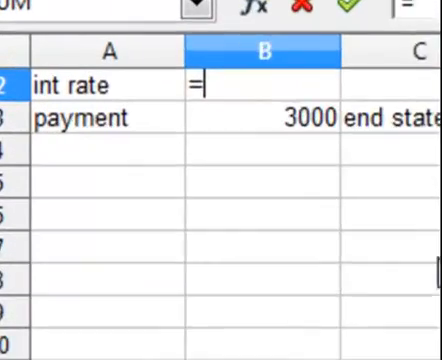
type(".0")
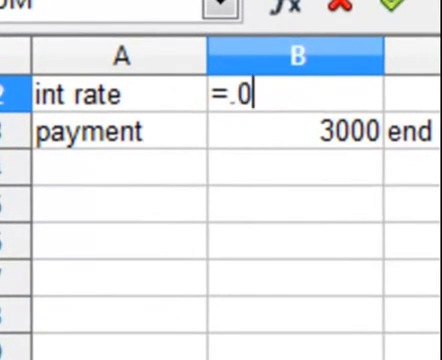
type("5/")
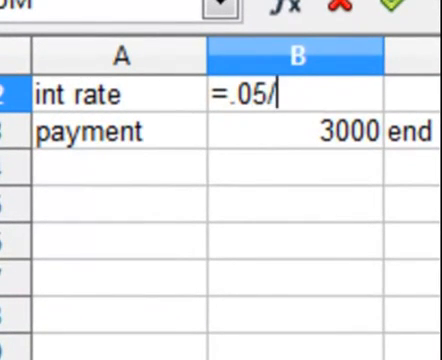
type("12")
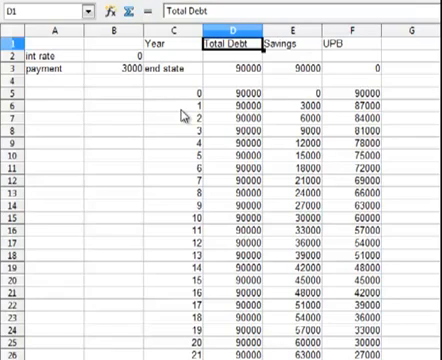
left_click(230, 64)
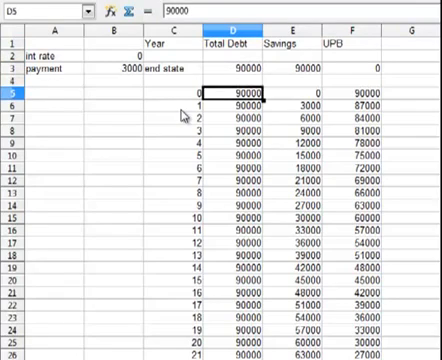
left_click(230, 102)
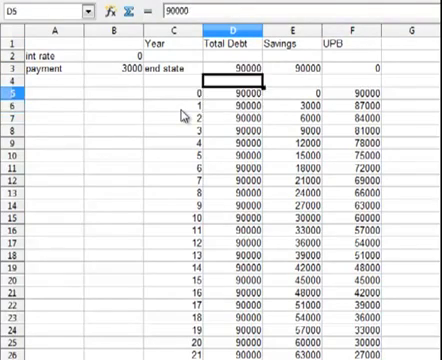
Begin a new rate entry and review the end-state label, first UPB formula and starting debt.
left_click(118, 54)
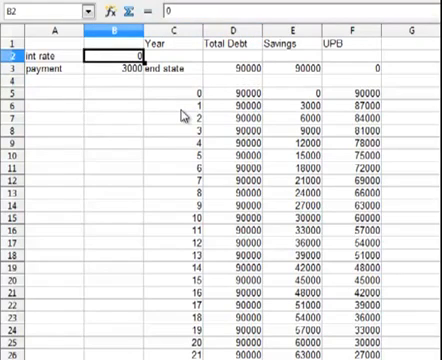
type("=.0")
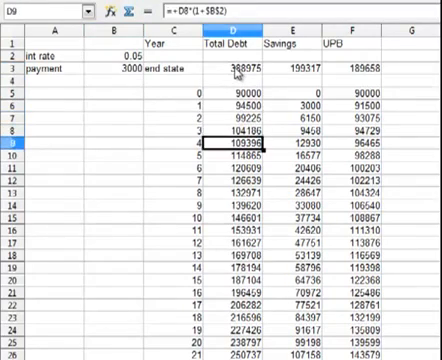
scroll("down", 3)
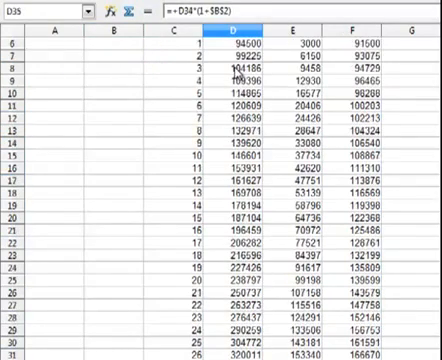
scroll("down", 3)
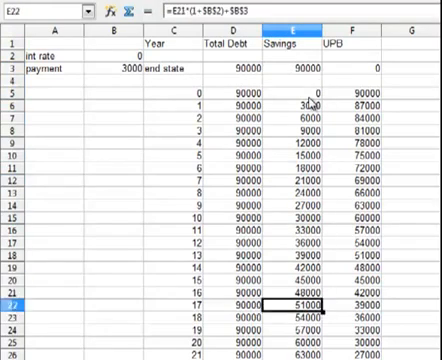
scroll("down", 3)
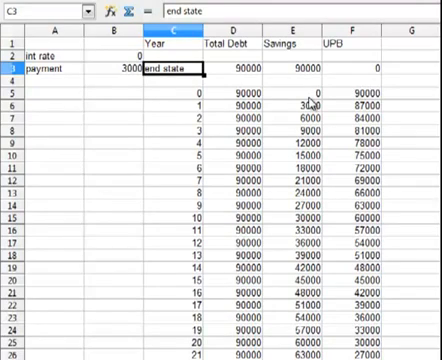
left_click(236, 68)
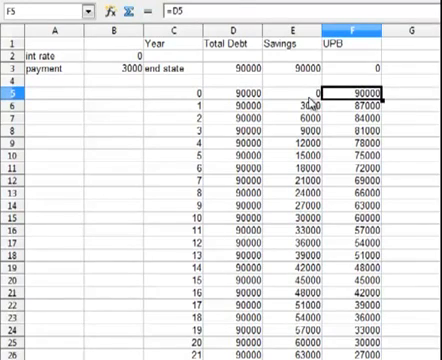
left_click(354, 100)
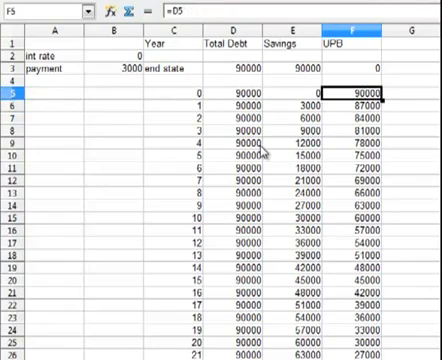
left_click(356, 104)
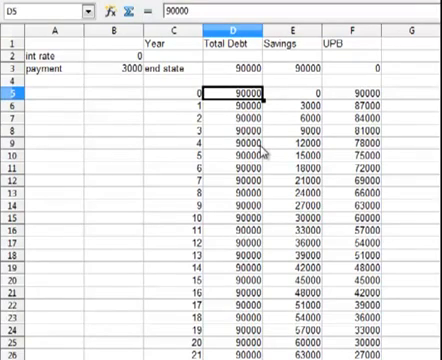
Set the interest rate to 0.05, compounding debt, savings and UPB to an ending UPB of 189658.
left_click(114, 68)
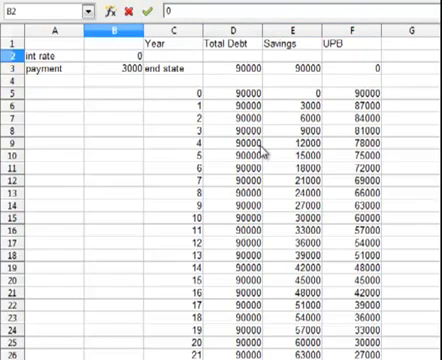
type("0.05")
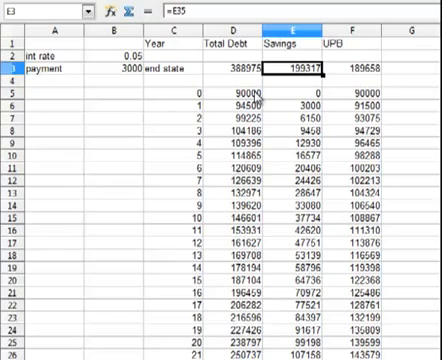
left_click(232, 76)
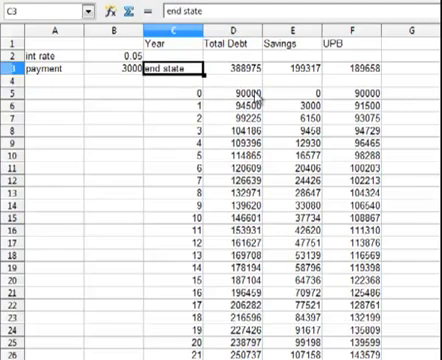
Try annual payments of 13000 then 8000, checking the end-state UPB formula in between.
type("13")
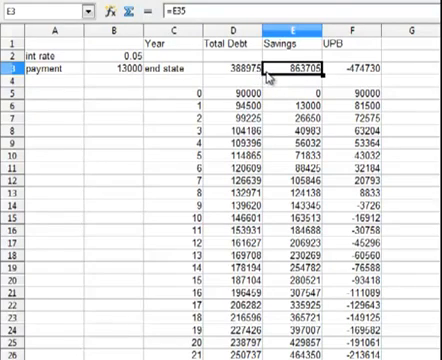
mouse_move(148, 78)
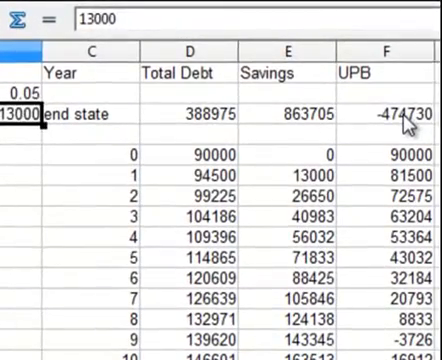
left_click(388, 112)
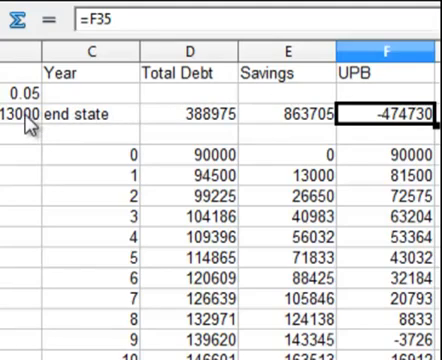
left_click(20, 104)
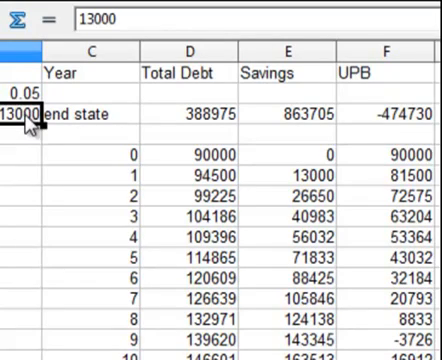
type("8000")
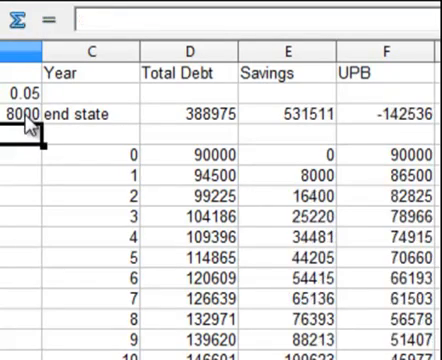
mouse_move(296, 124)
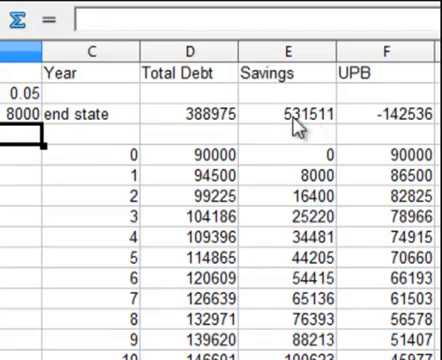
mouse_move(400, 124)
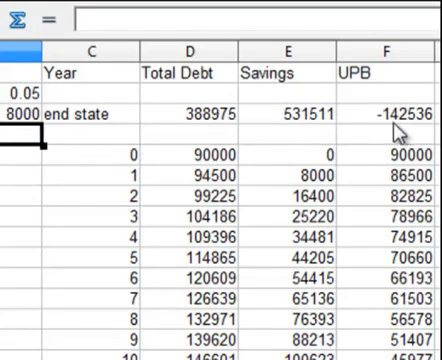
Try payments 4500, 6000 and finally 5500, leaving an ending UPB of 23561.
left_click(18, 114)
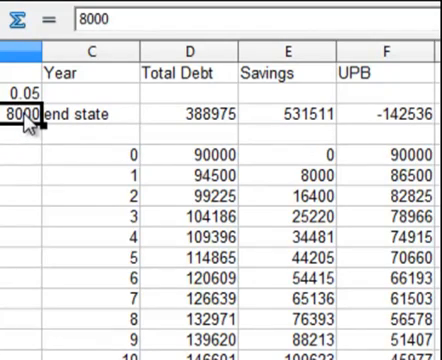
type("450")
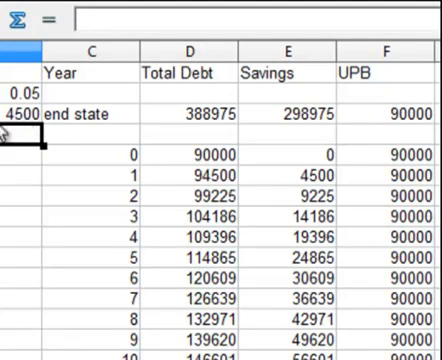
mouse_move(400, 124)
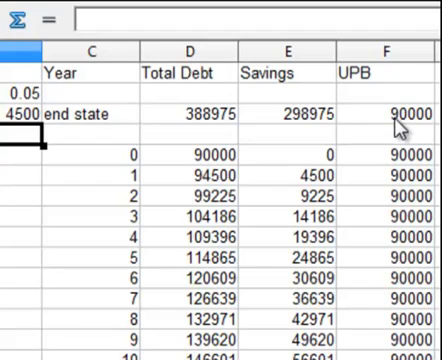
left_click(22, 108)
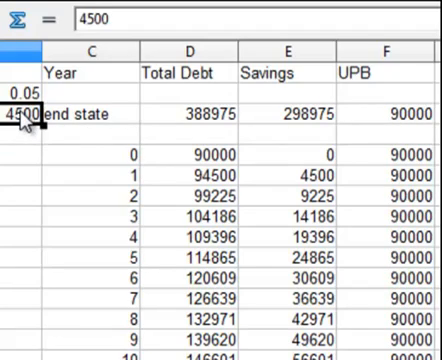
type("6000")
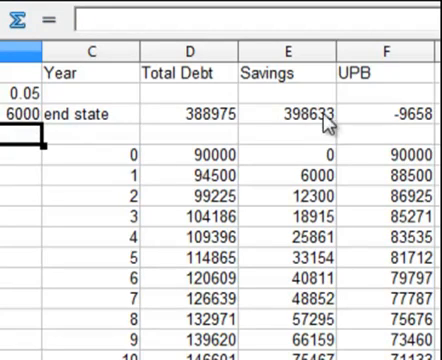
mouse_move(322, 124)
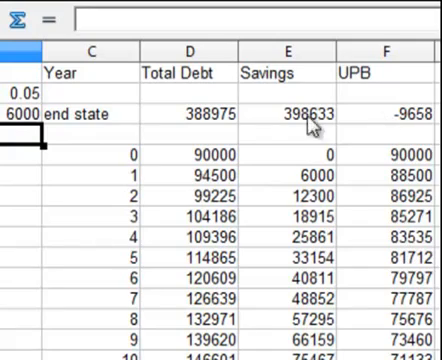
left_click(22, 110)
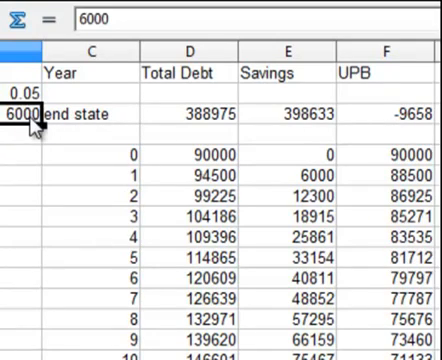
type("55")
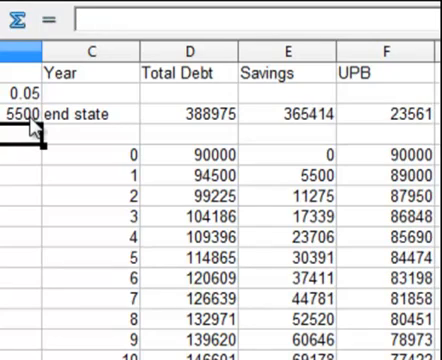
mouse_move(216, 150)
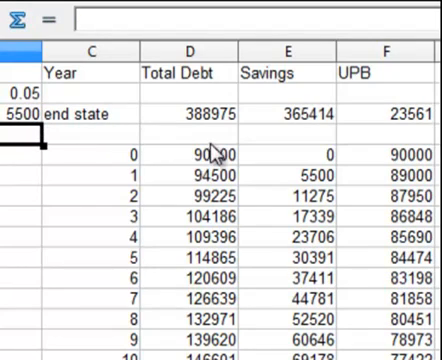
mouse_move(288, 136)
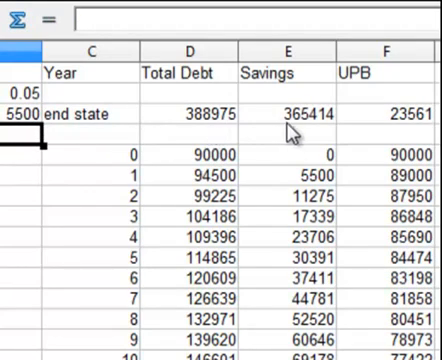
mouse_move(126, 190)
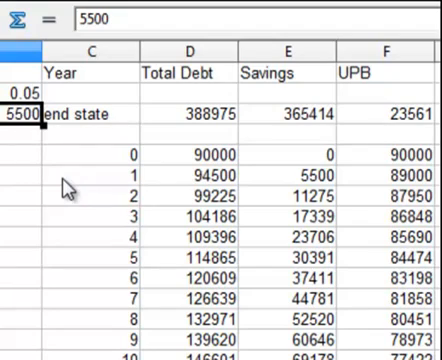
Enter trial payments 5750, 5900, 5850, 5860, 5855 and 5854, narrowing the ending UPB to 42.
type("5750")
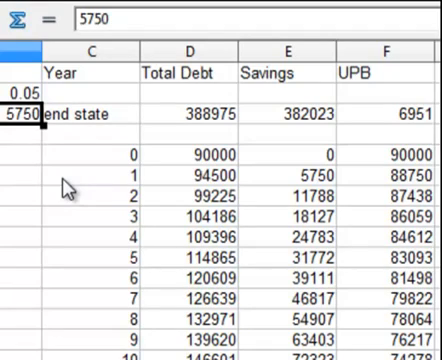
type("590")
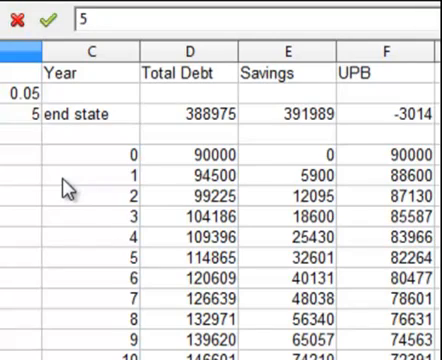
type("850")
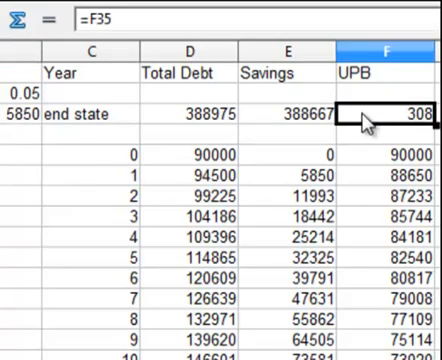
left_click(20, 108)
type("5860")
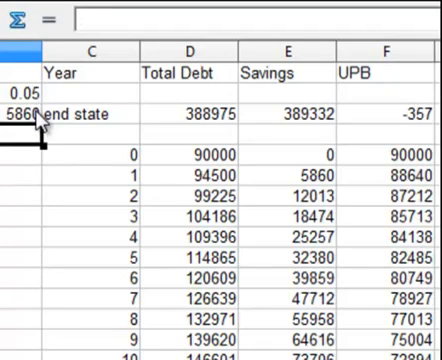
mouse_move(138, 122)
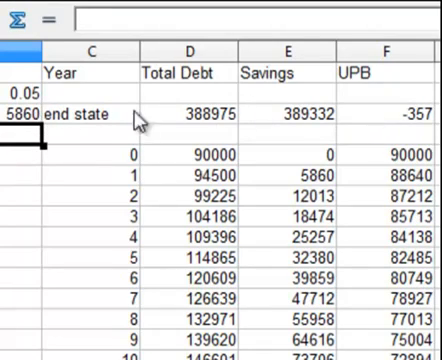
type("5")
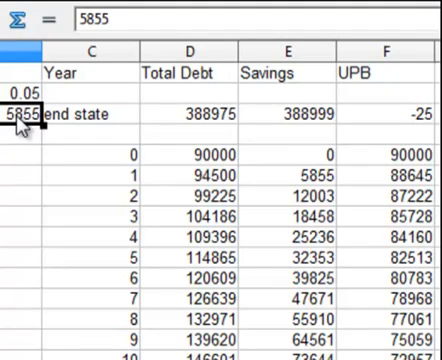
type("58")
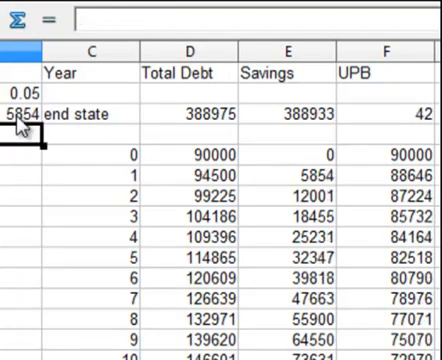
Refine the payment to 5854.63 so Savings matches Total Debt at 388975 and UPB is 0.
left_click(24, 112)
type(".5")
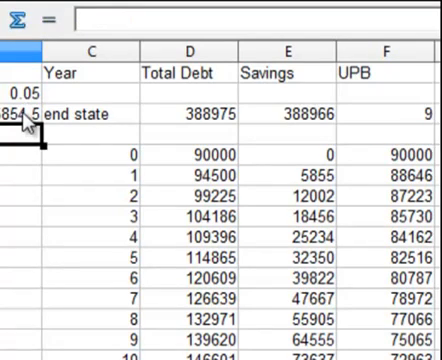
left_click(20, 110)
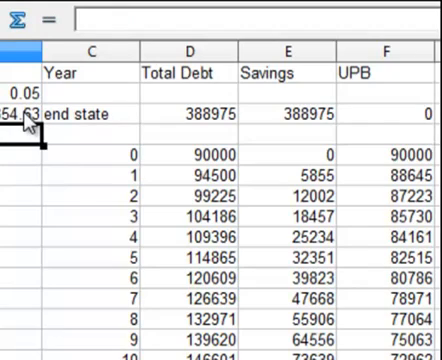
left_click(20, 114)
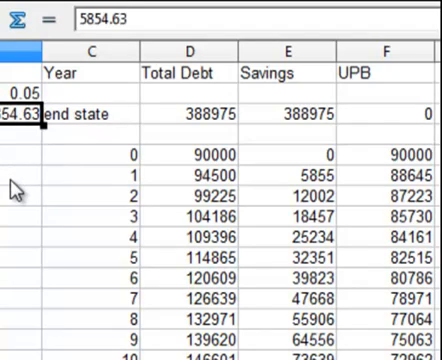